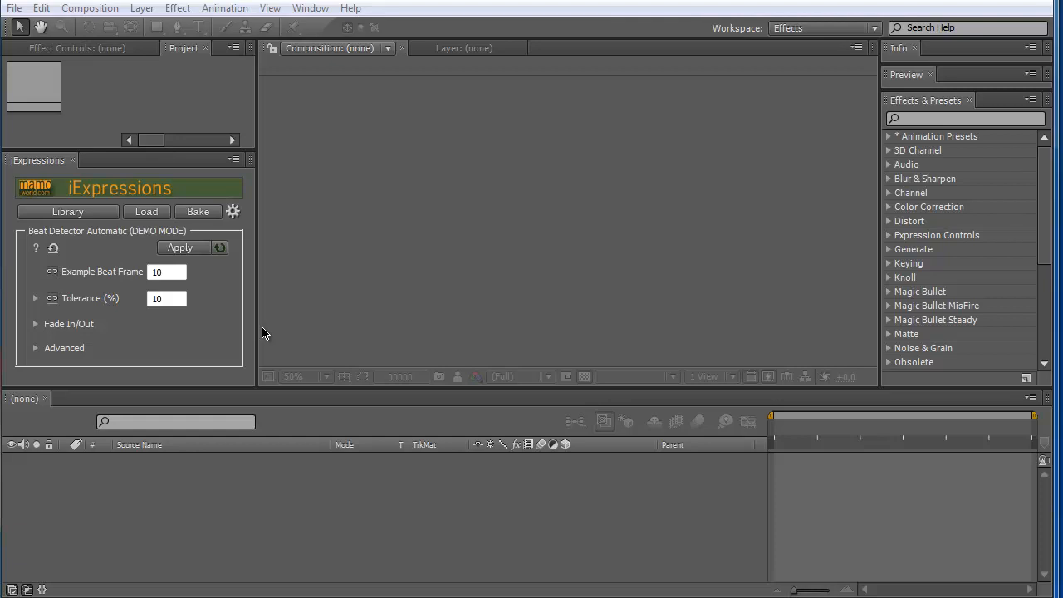
pyautogui.moveTo(169, 363)
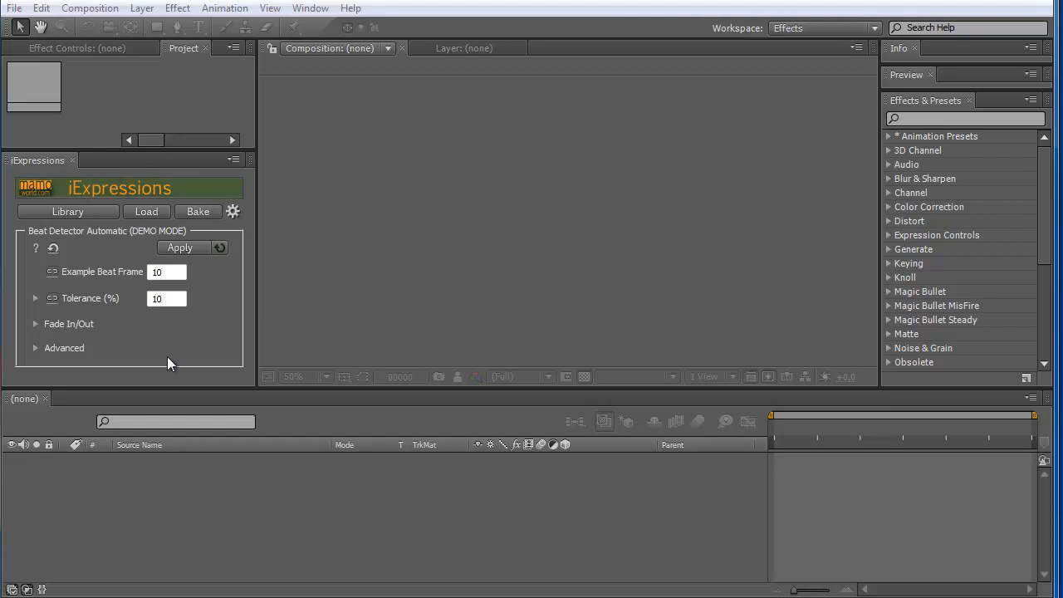
pyautogui.moveTo(122, 325)
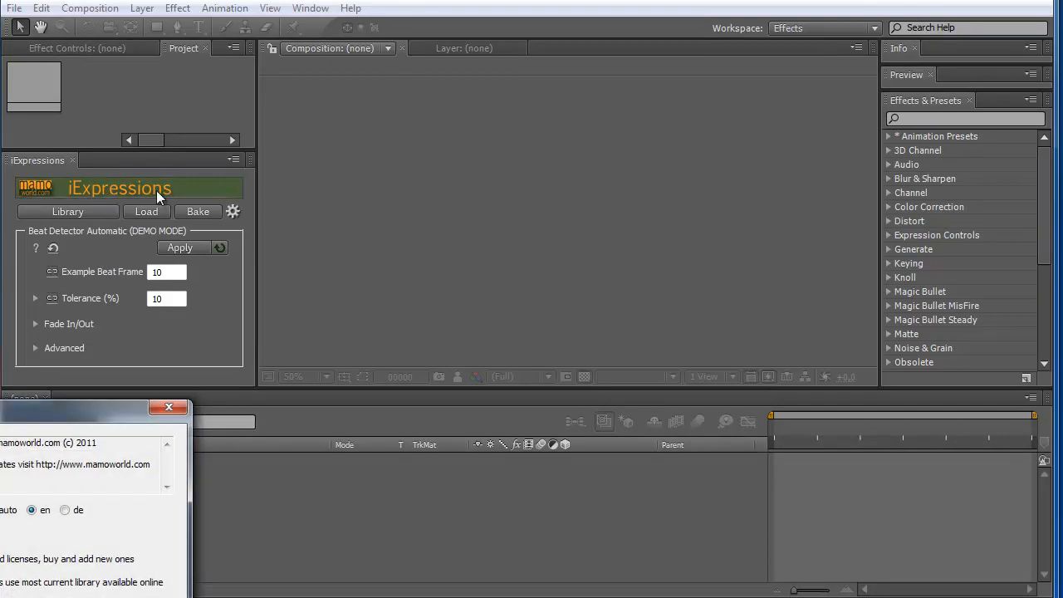
pyautogui.moveTo(199, 376)
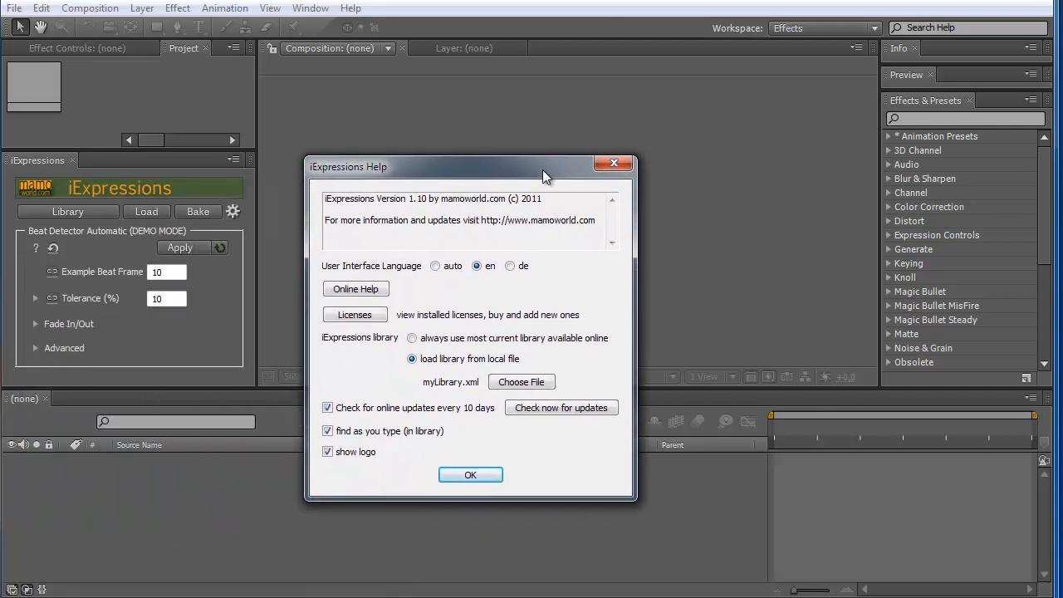
pyautogui.moveTo(407, 204)
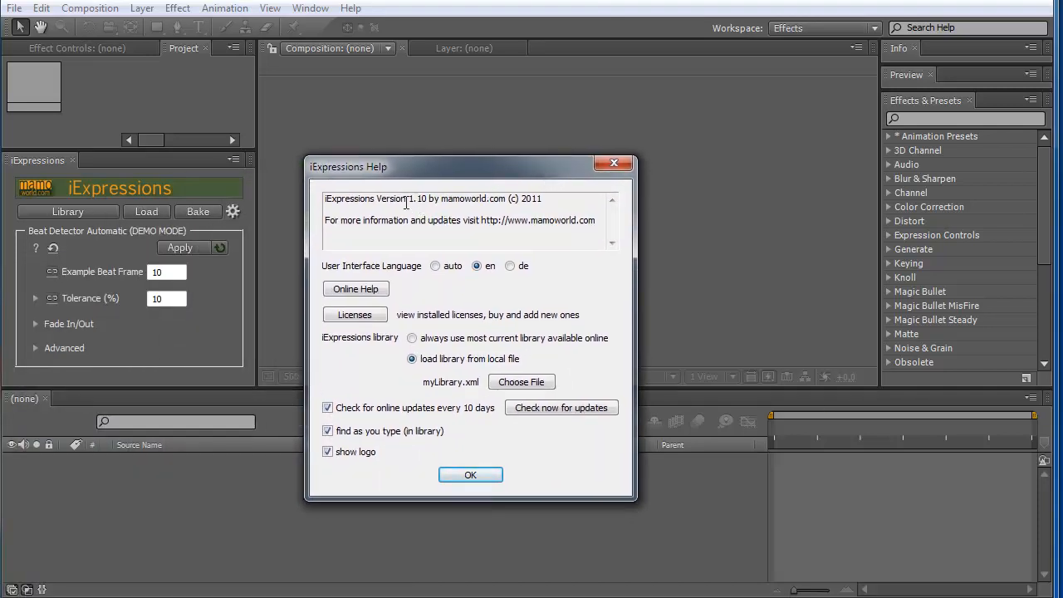
pyautogui.doubleClick(401, 199)
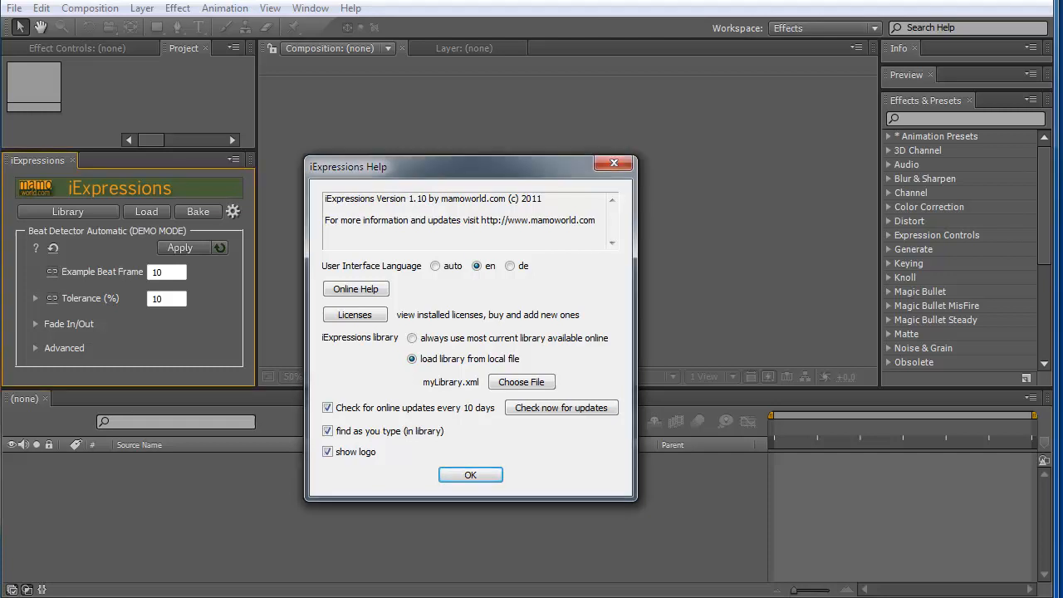
# - Go to aescripts.com/iexpressions in the browser address bar
pyautogui.click(355, 288)
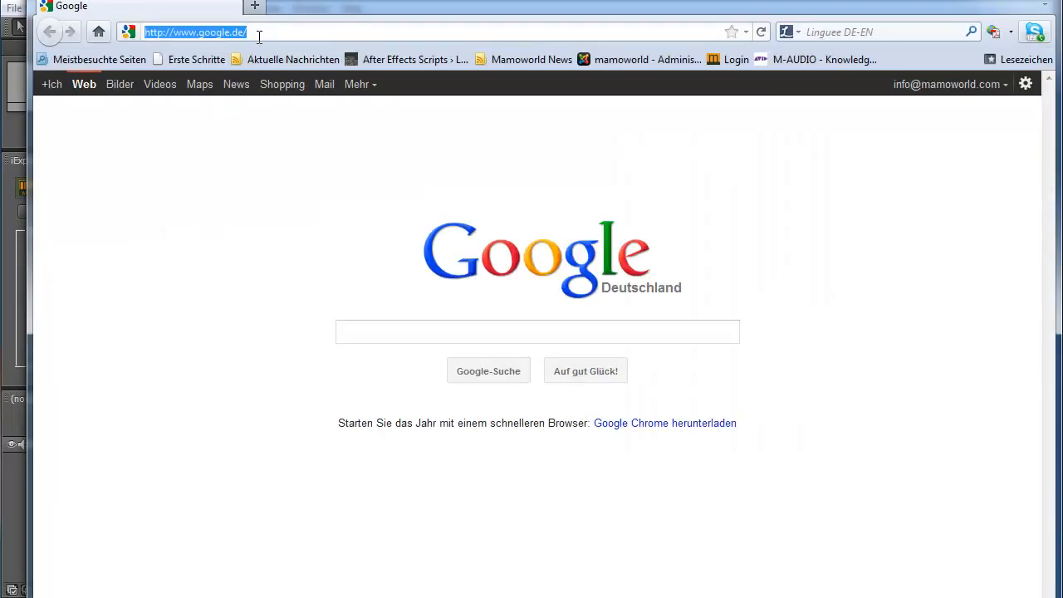
pyautogui.write('aescripts.')
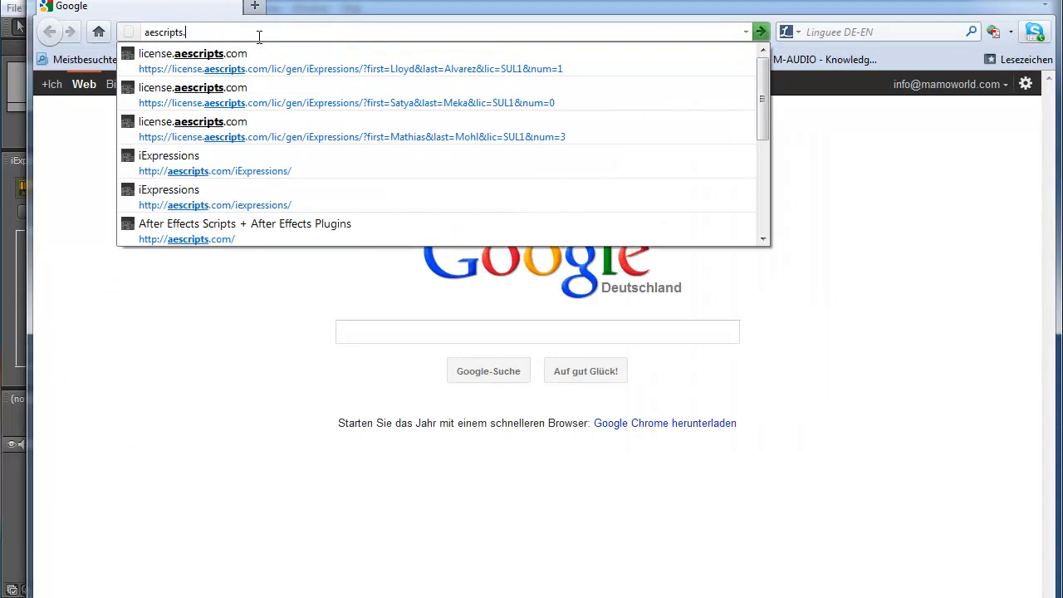
pyautogui.write('com/')
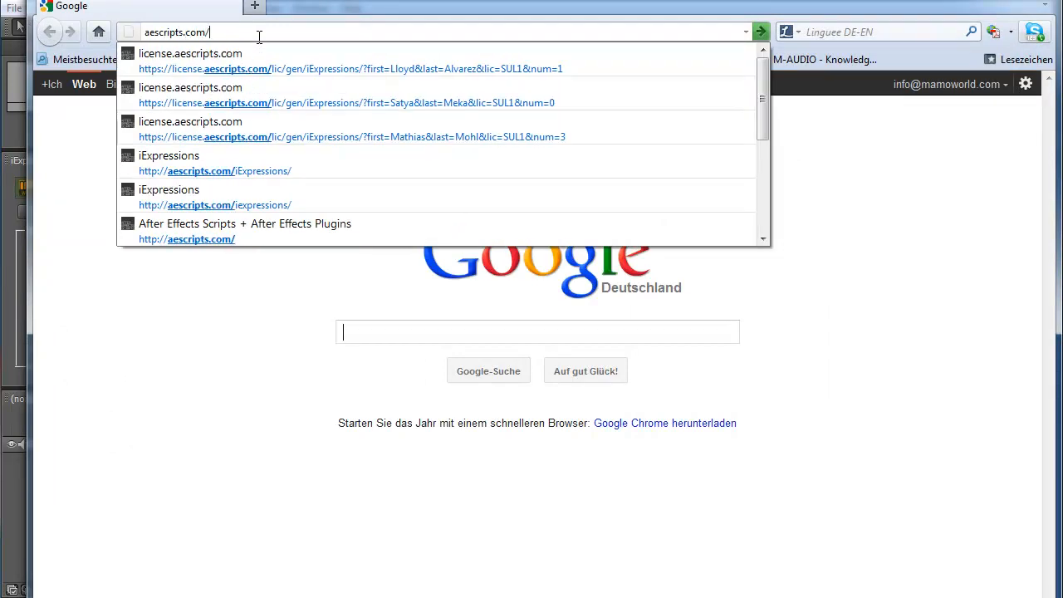
pyautogui.write('iexpressions/')
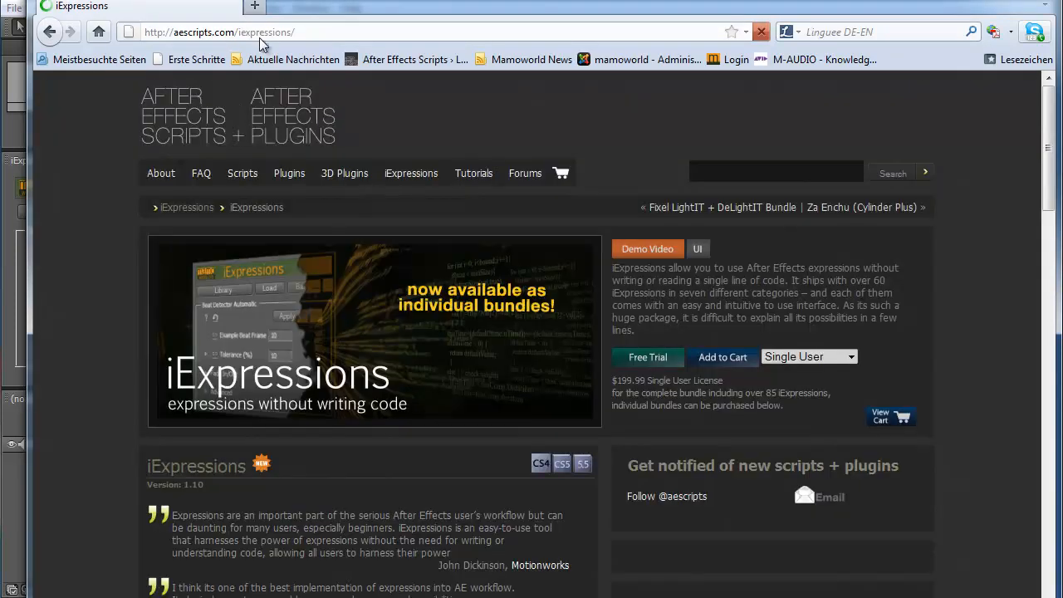
pyautogui.moveTo(647, 250)
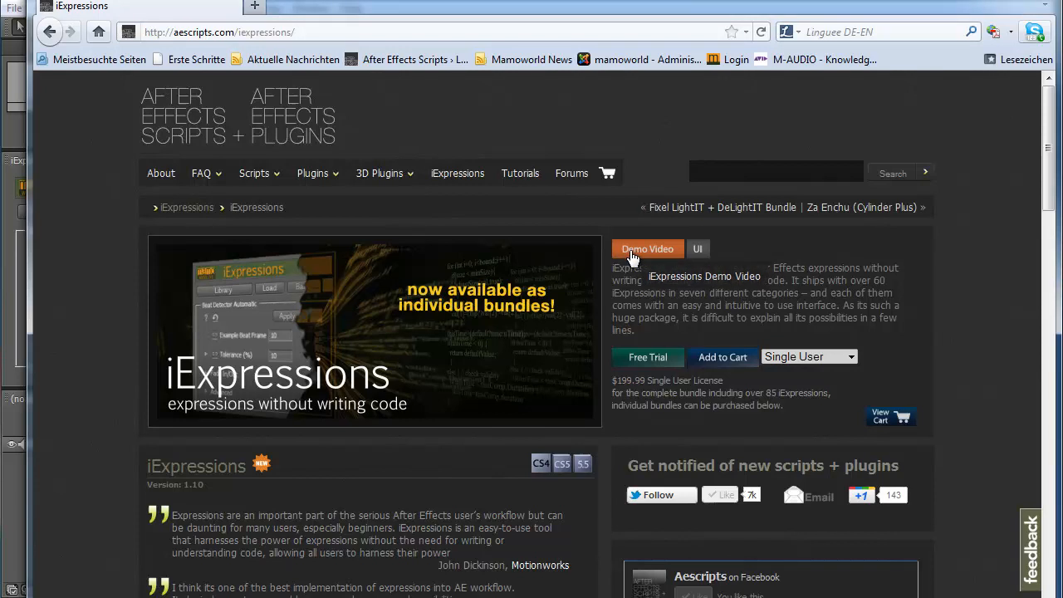
pyautogui.moveTo(648, 264)
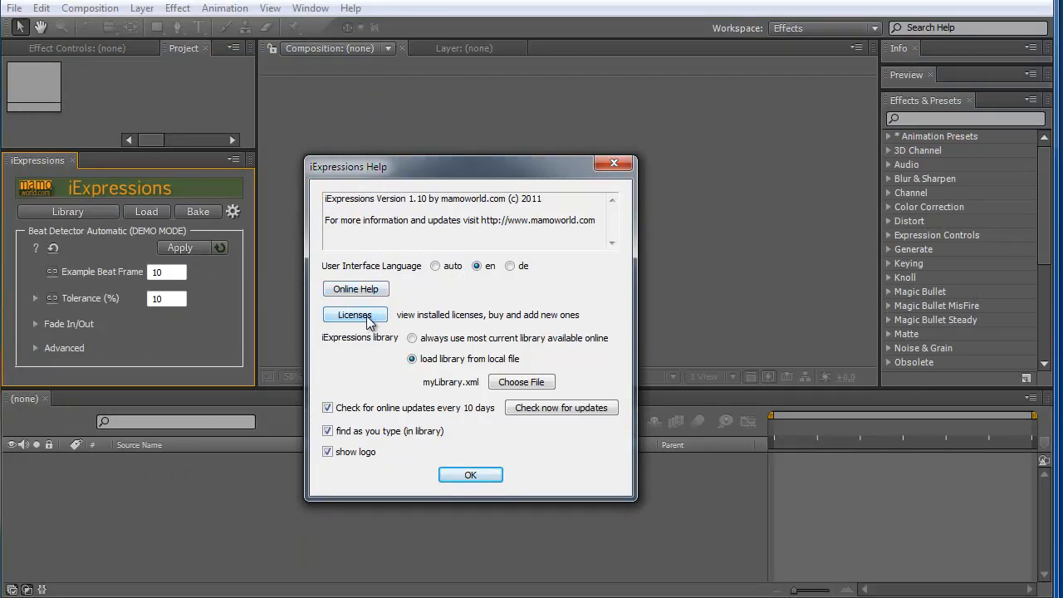
# - Show the four registered bundle licenses and select Source Text Bundle for license entry
pyautogui.click(354, 314)
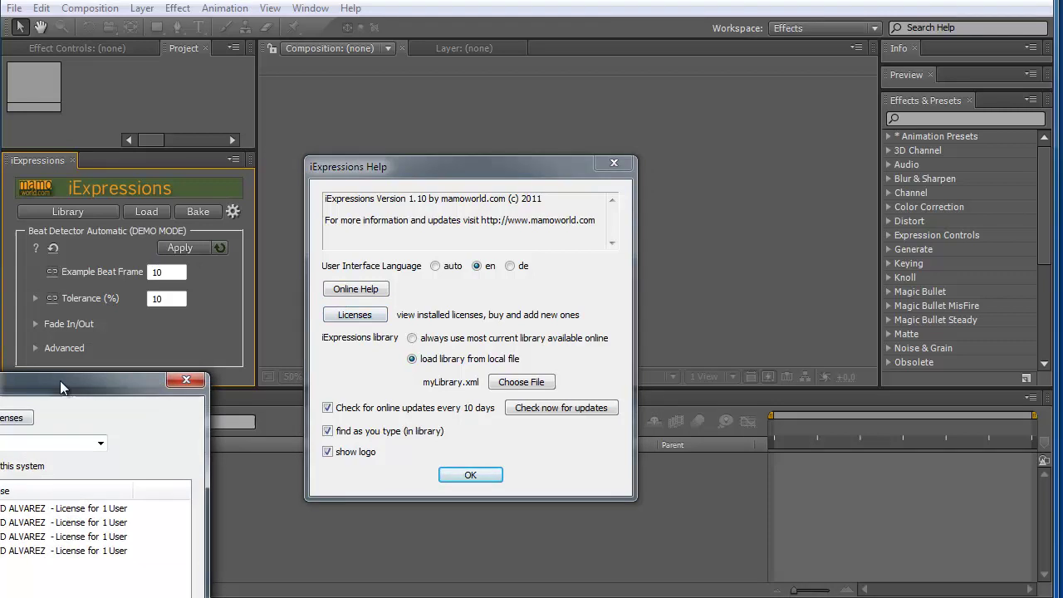
pyautogui.click(354, 313)
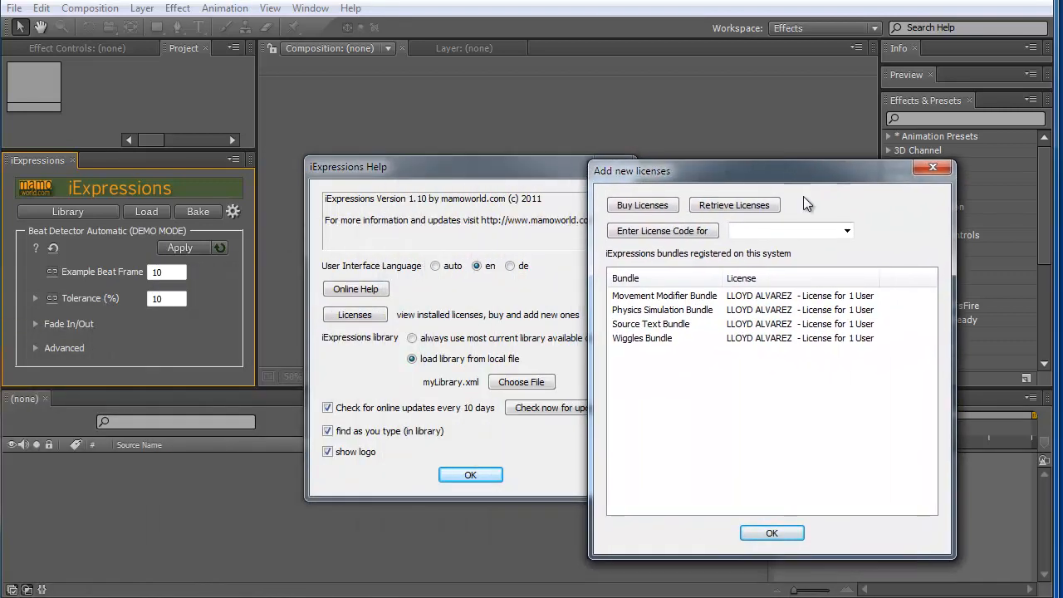
pyautogui.moveTo(668, 307)
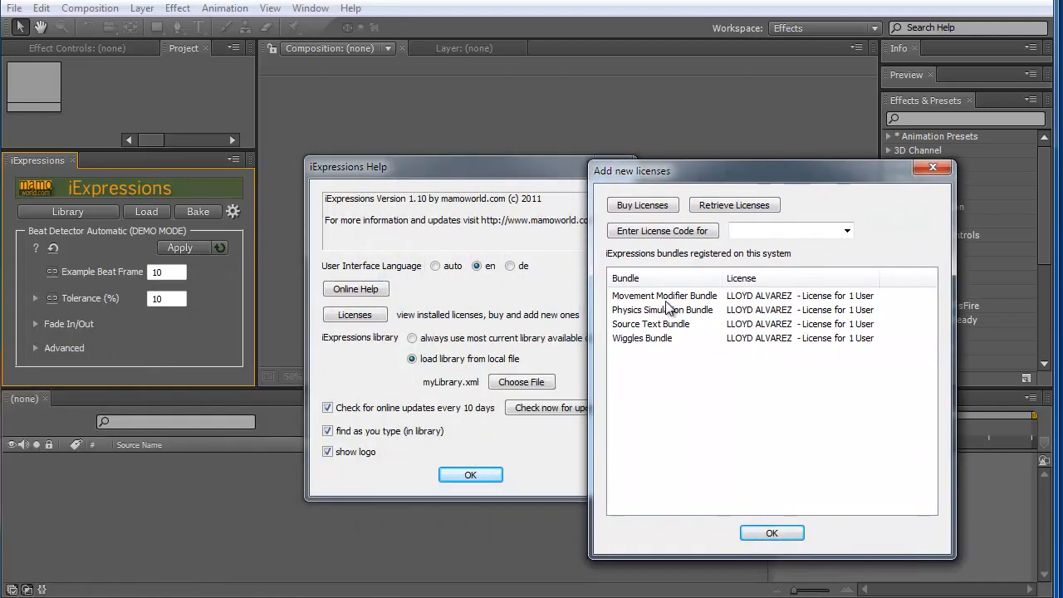
pyautogui.moveTo(641, 309)
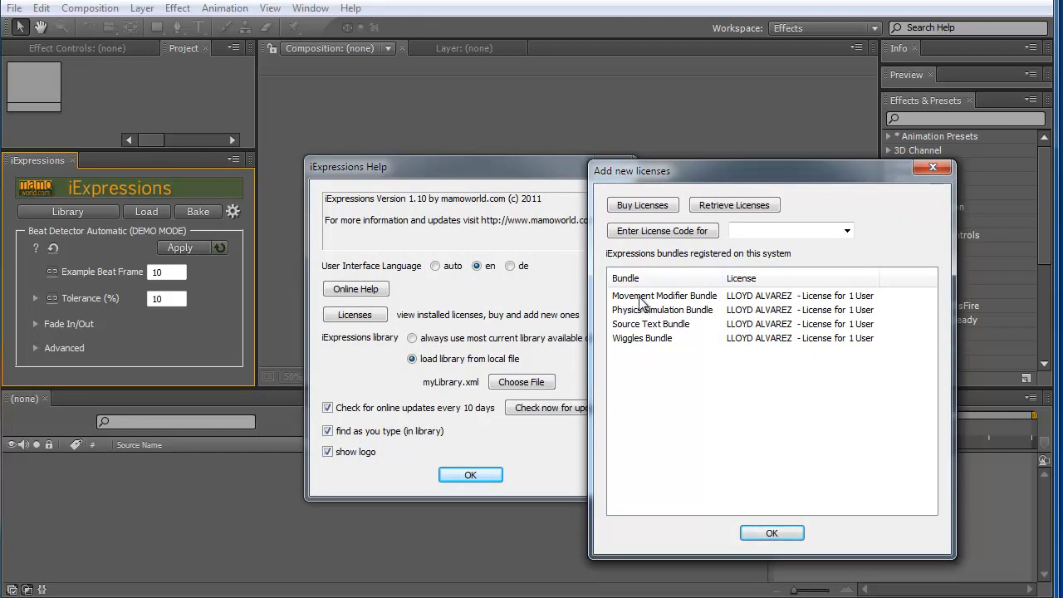
pyautogui.moveTo(679, 340)
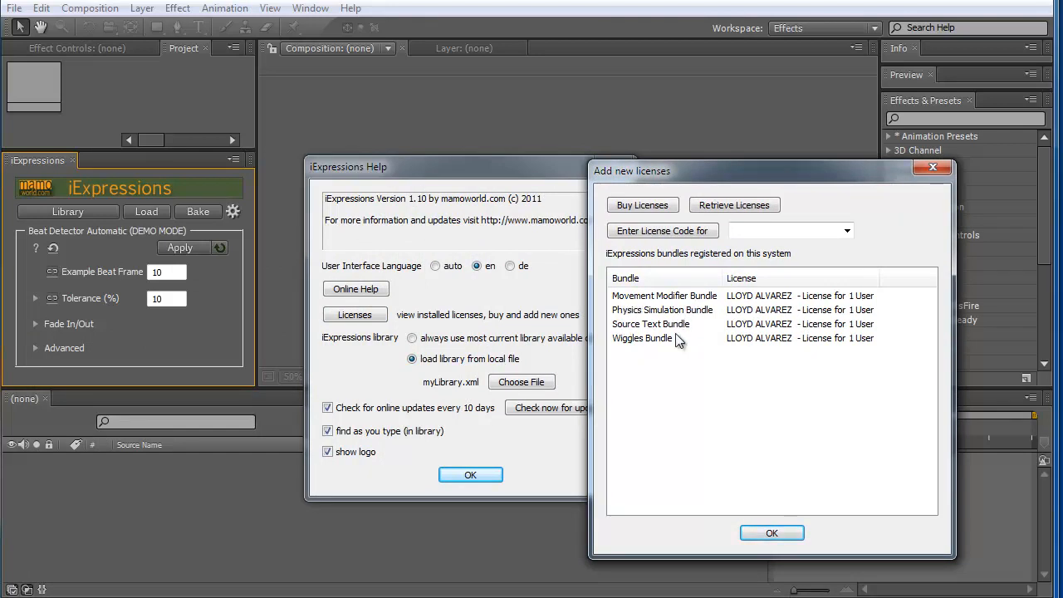
pyautogui.moveTo(631, 349)
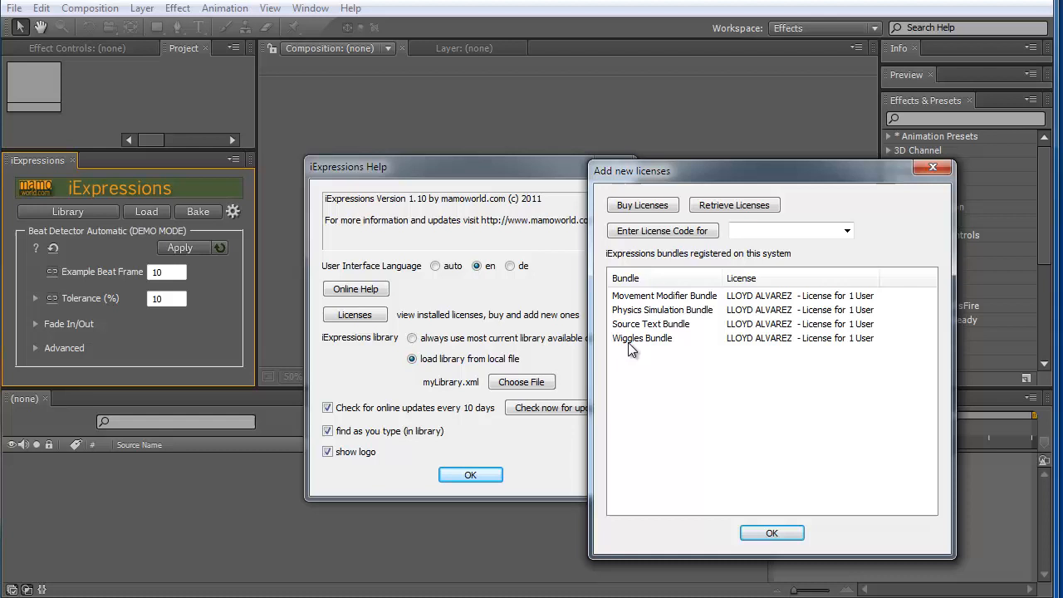
pyautogui.moveTo(657, 346)
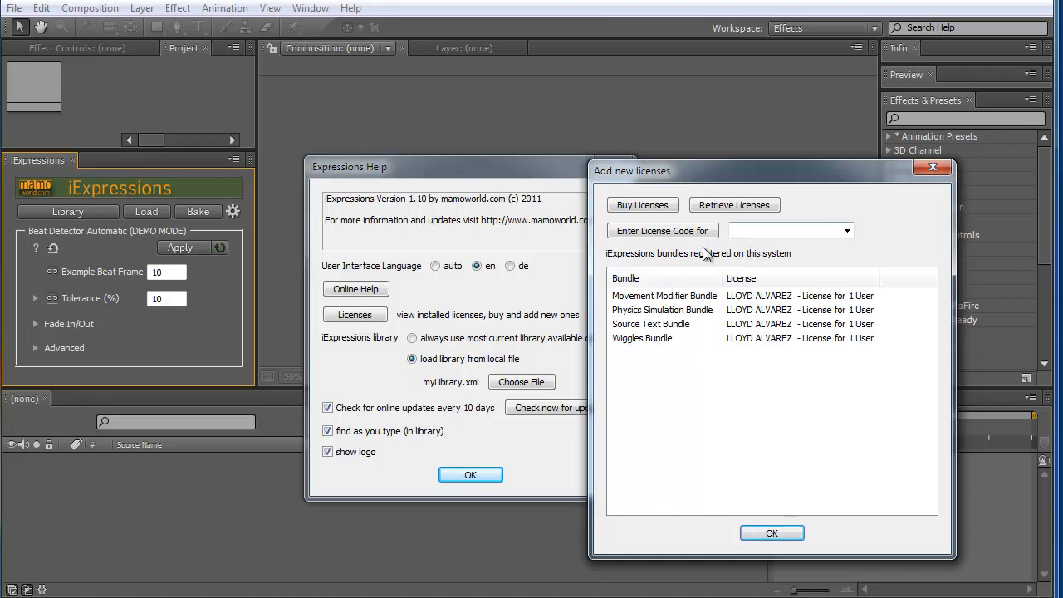
pyautogui.click(845, 230)
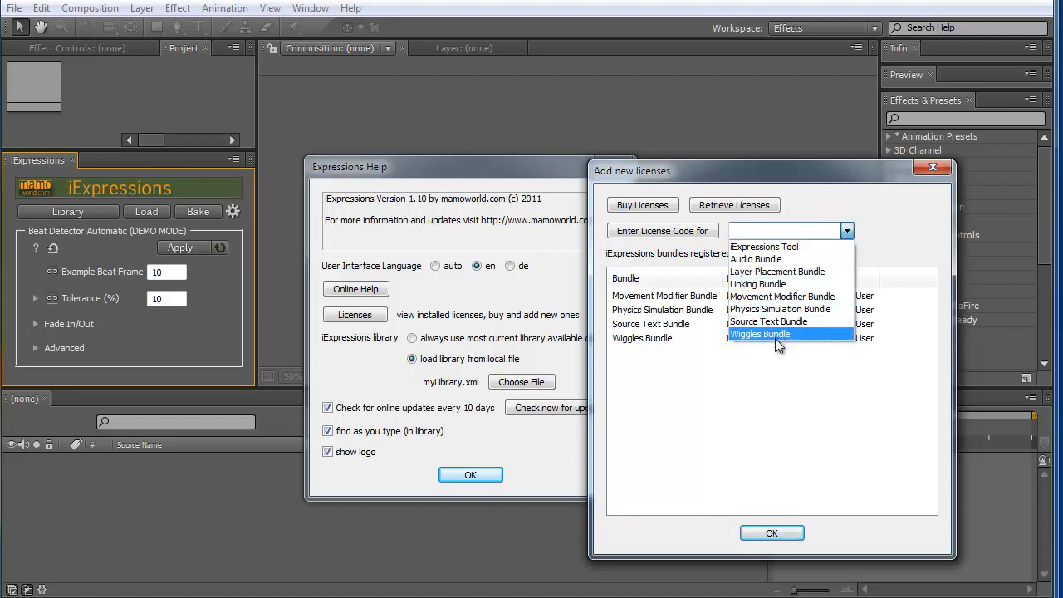
pyautogui.moveTo(767, 322)
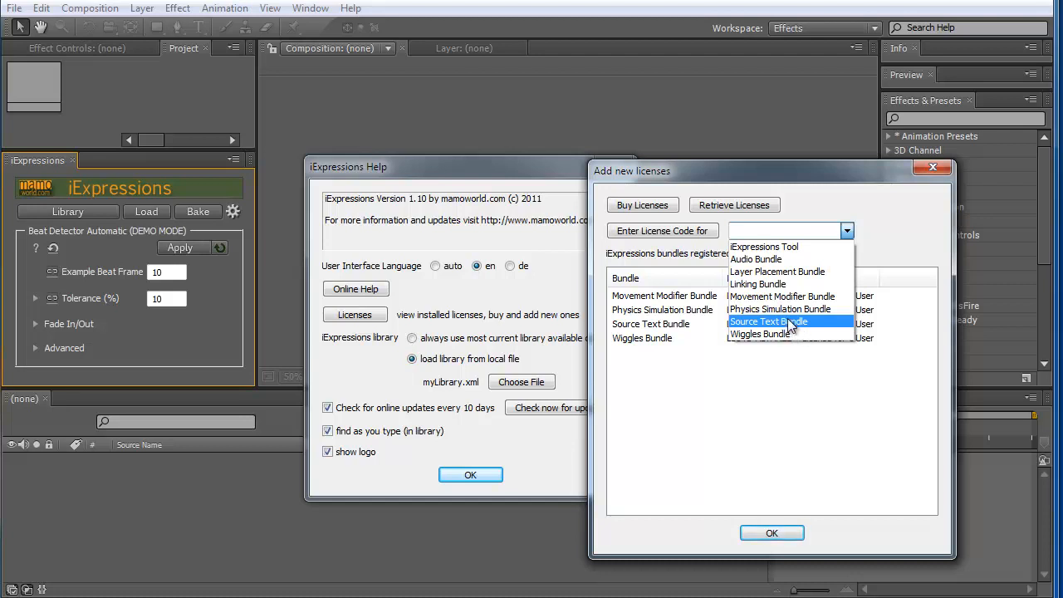
pyautogui.click(768, 321)
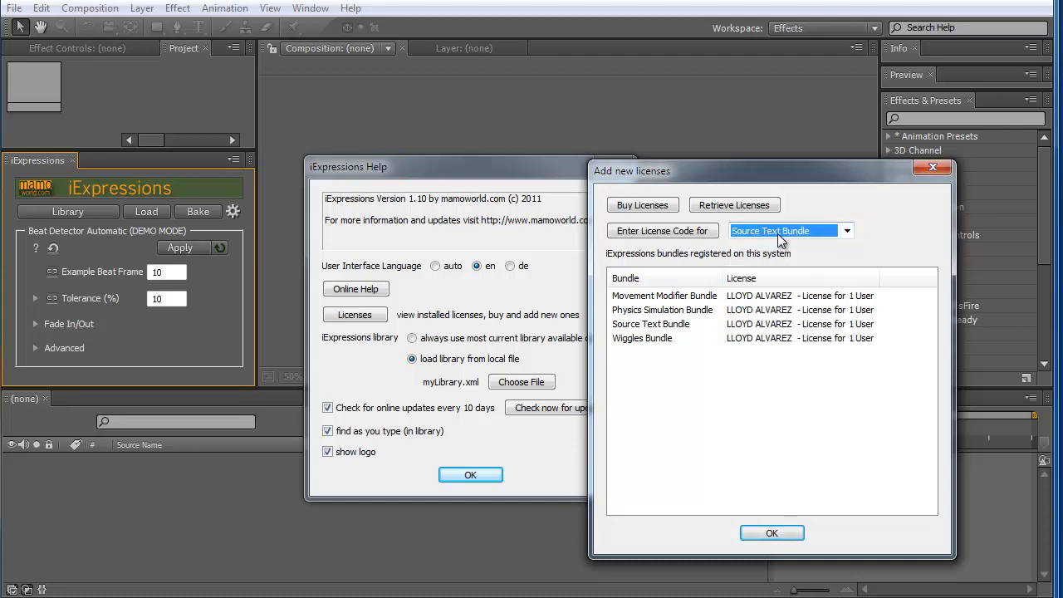
pyautogui.moveTo(662, 230)
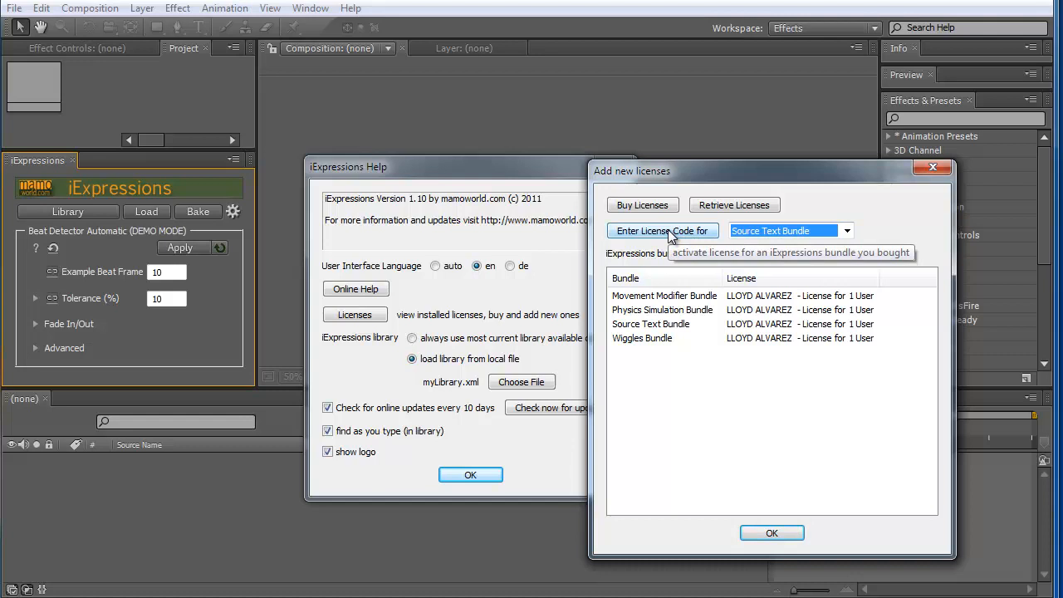
# - Dismiss the 'Willkommen bei iExpressions' license code prompt with OK
pyautogui.click(661, 230)
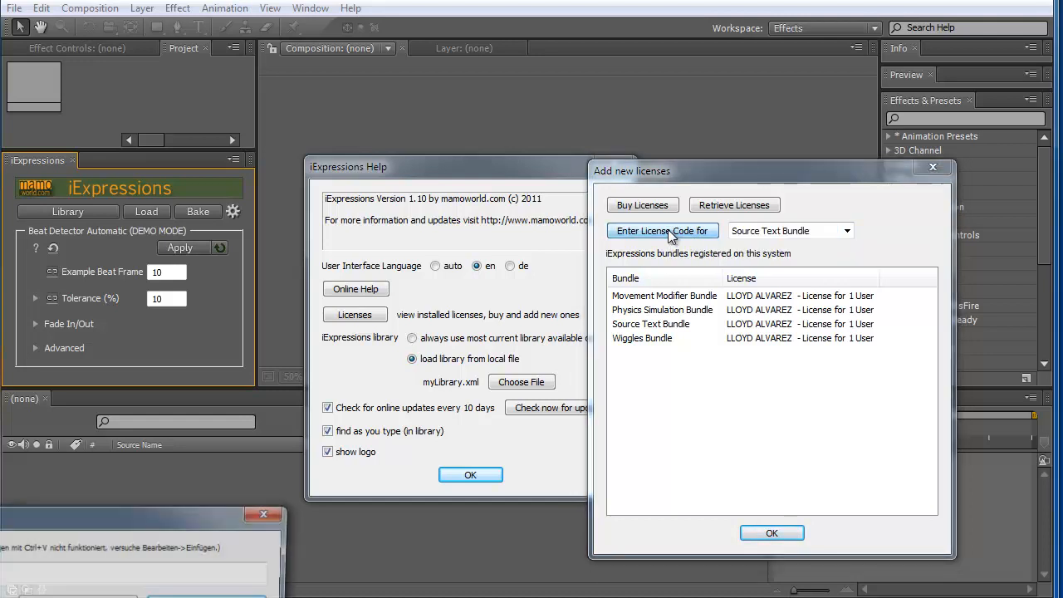
pyautogui.click(661, 230)
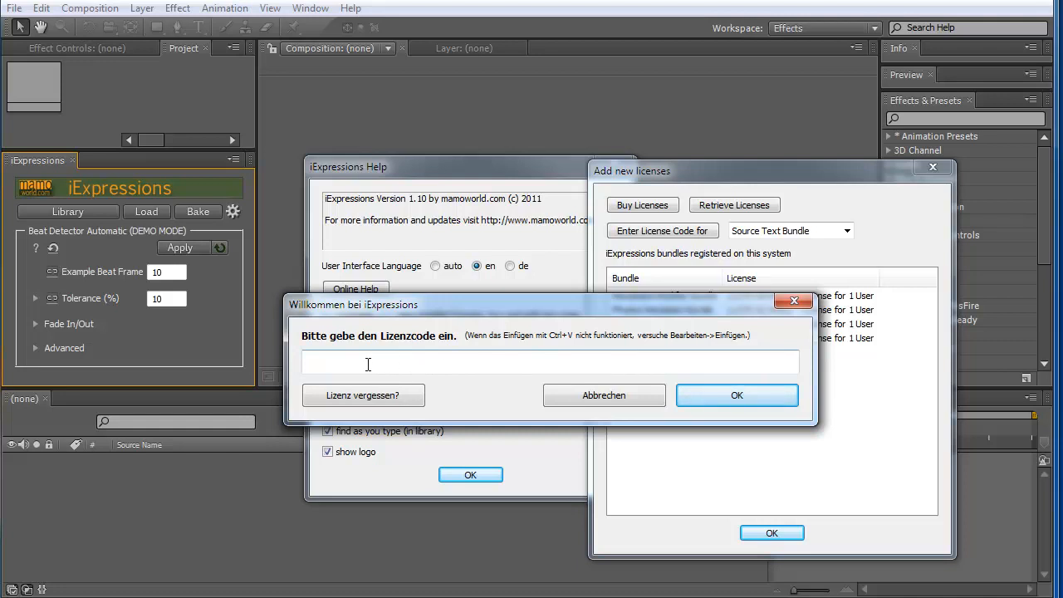
pyautogui.moveTo(386, 363)
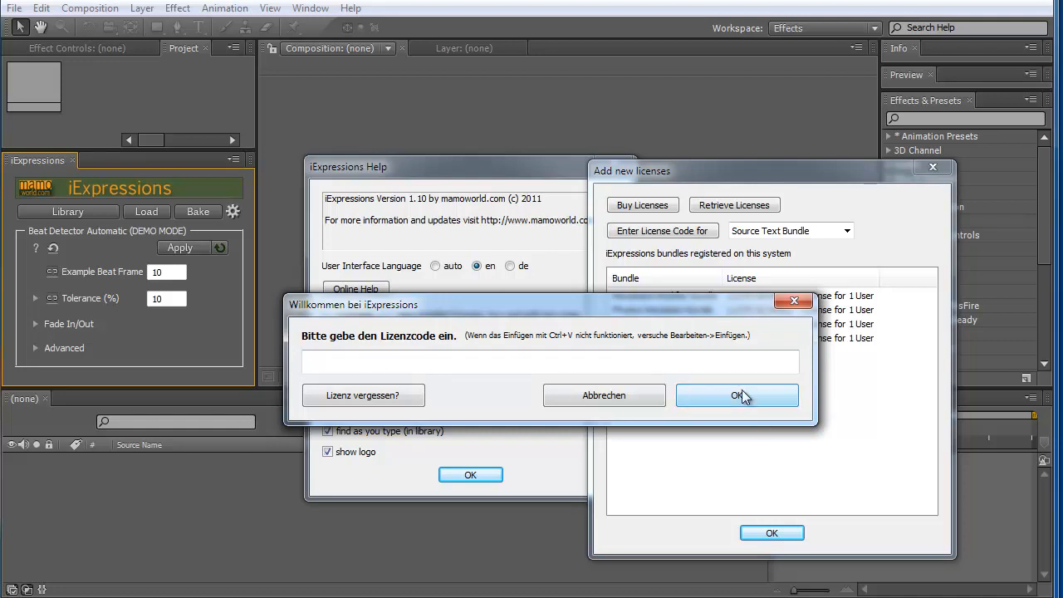
pyautogui.moveTo(604, 394)
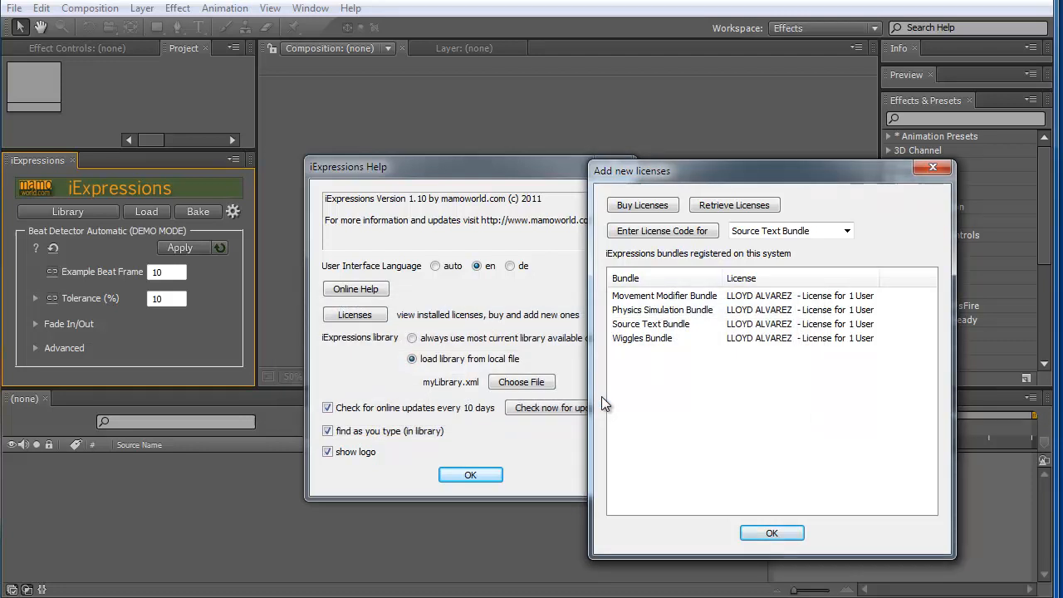
pyautogui.moveTo(797, 370)
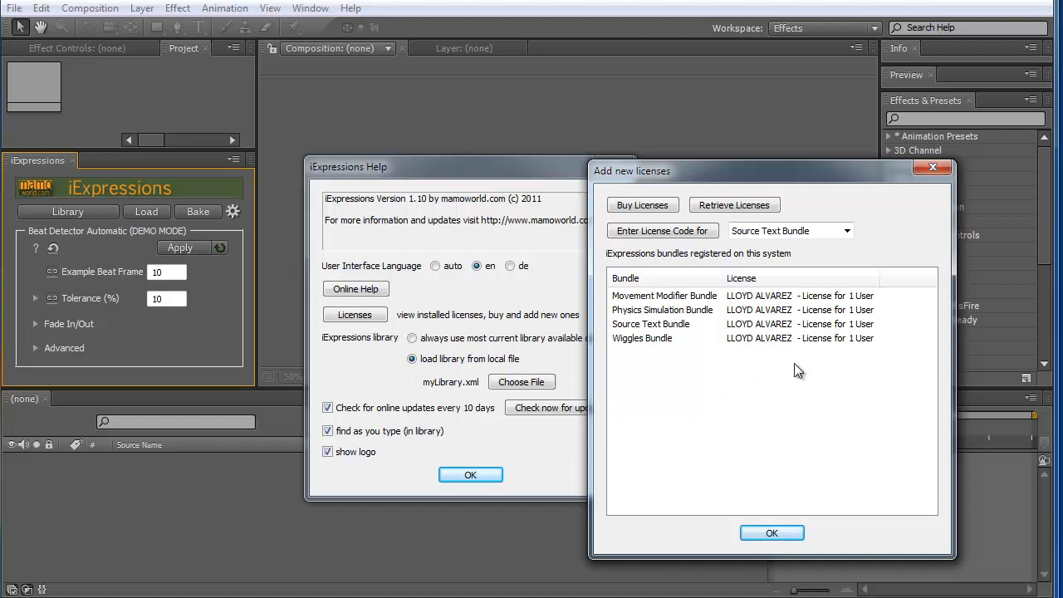
pyautogui.moveTo(722, 364)
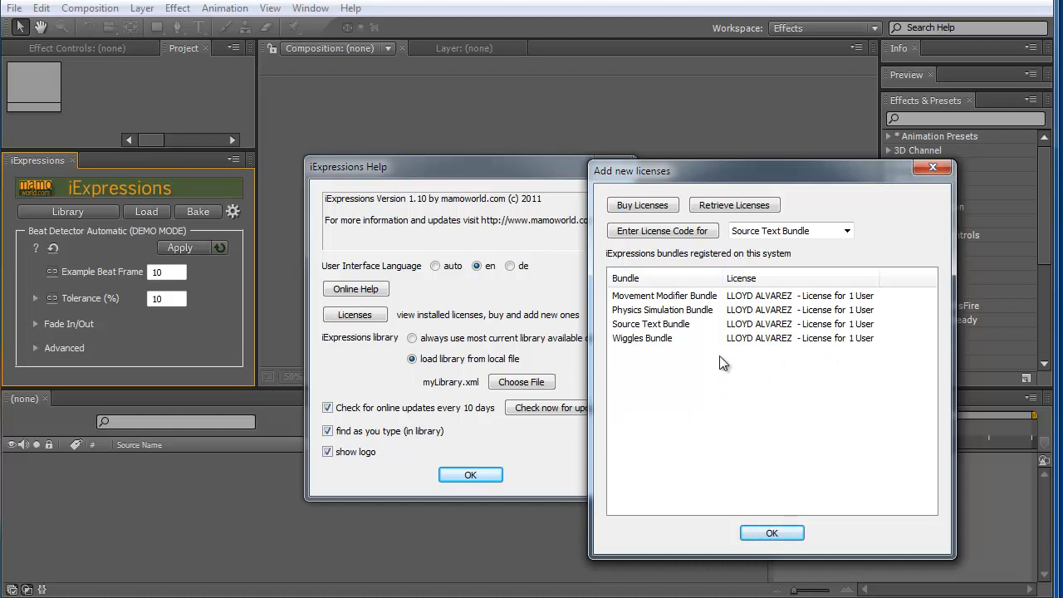
pyautogui.moveTo(695, 333)
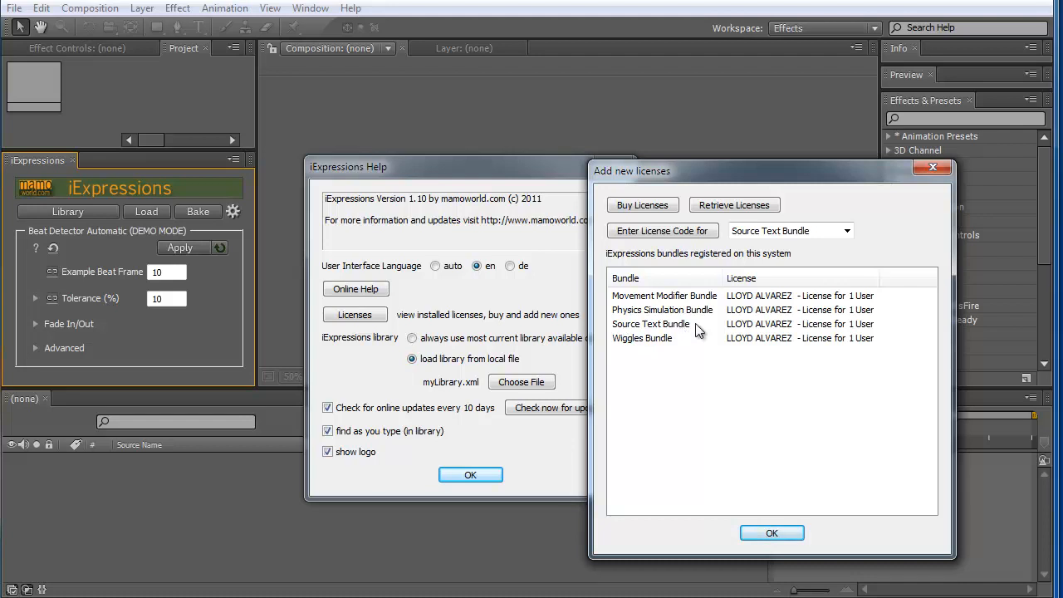
# - Check the bundle dropdown in Add new licenses, then close that dialog with OK
pyautogui.click(845, 230)
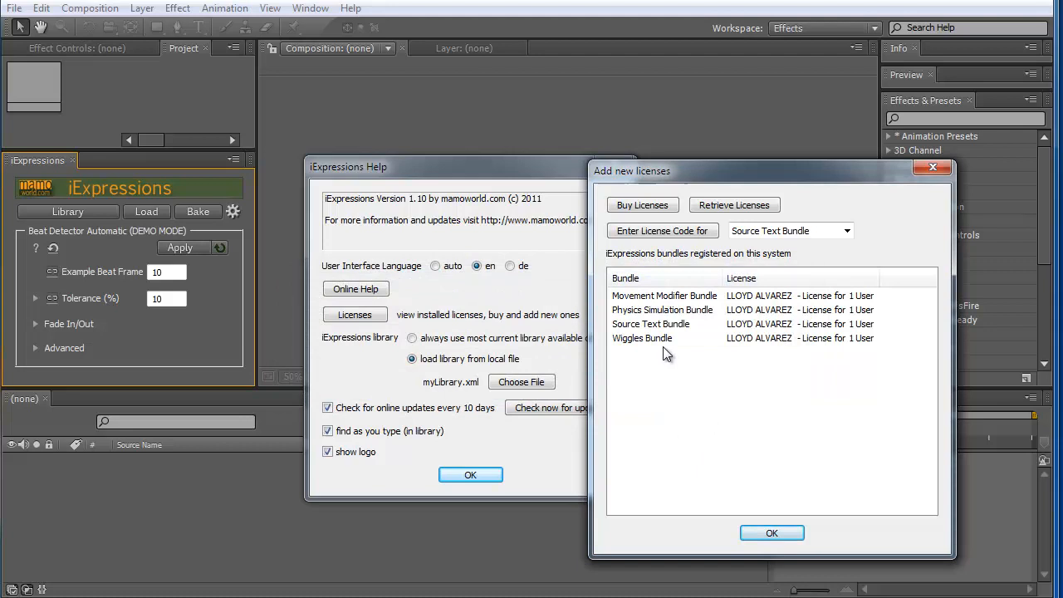
pyautogui.moveTo(687, 315)
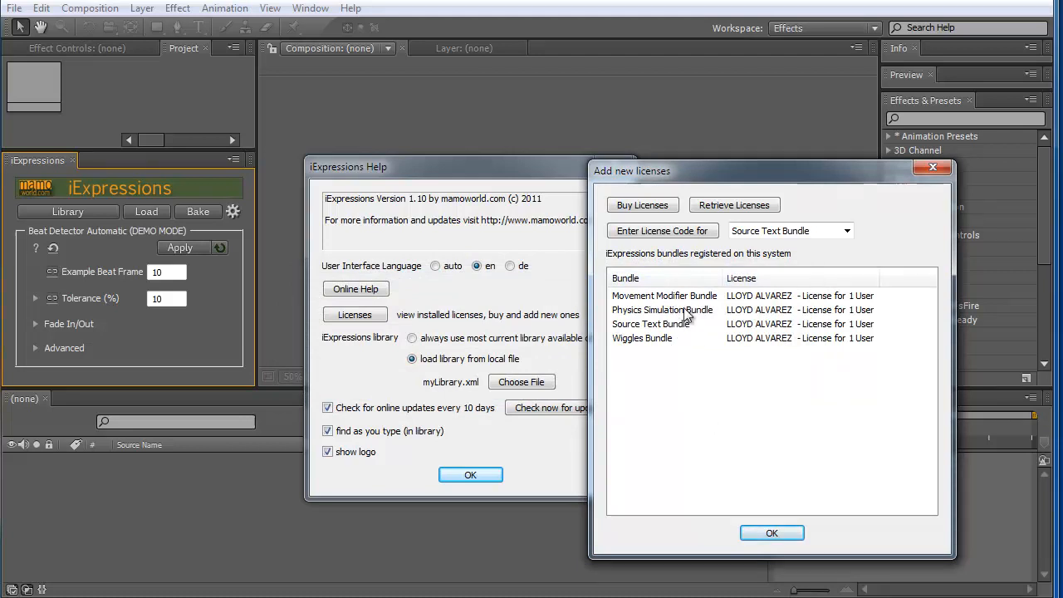
pyautogui.moveTo(663, 344)
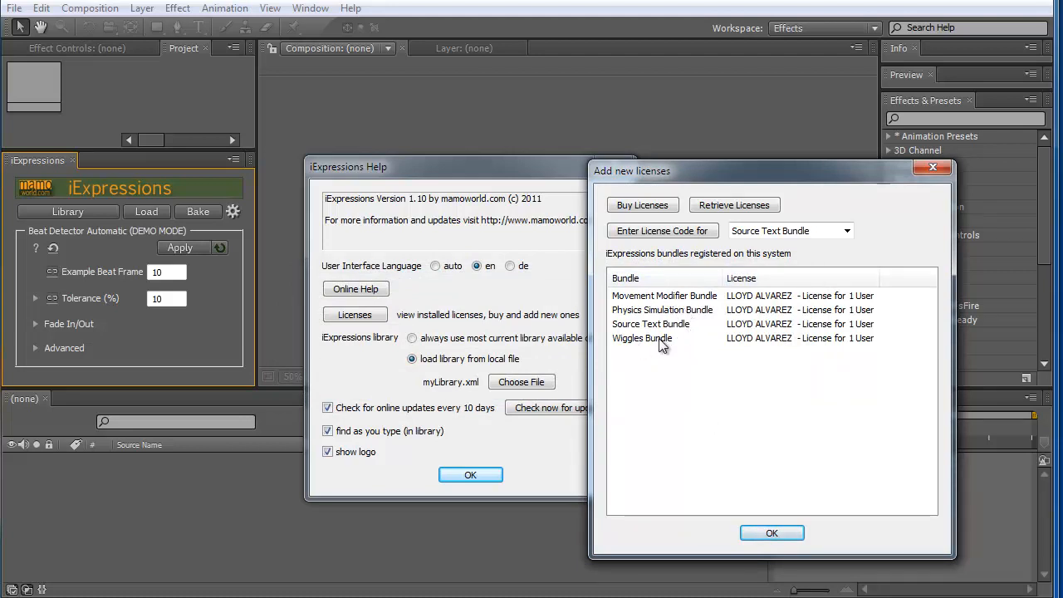
pyautogui.moveTo(762, 501)
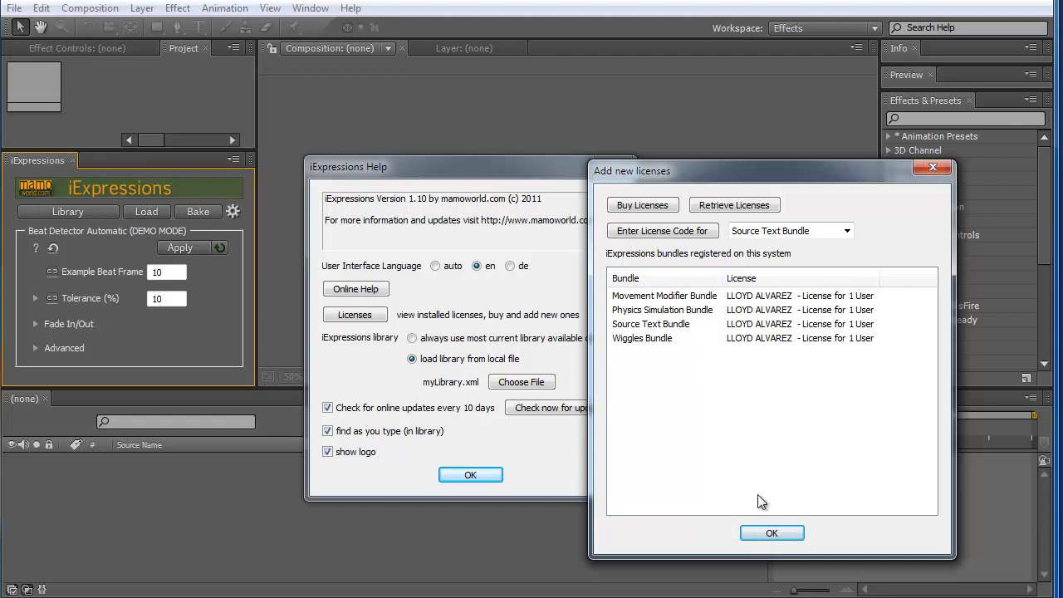
pyautogui.click(770, 532)
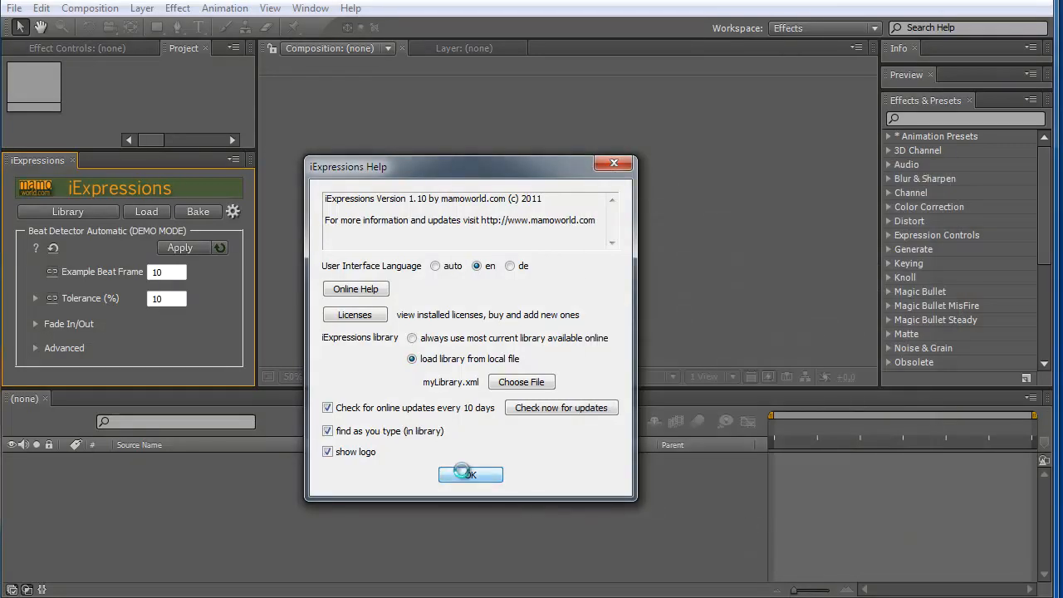
# - Close iExpressions Help and load Audio > Beat Detector via Threshold from the Library
pyautogui.click(470, 473)
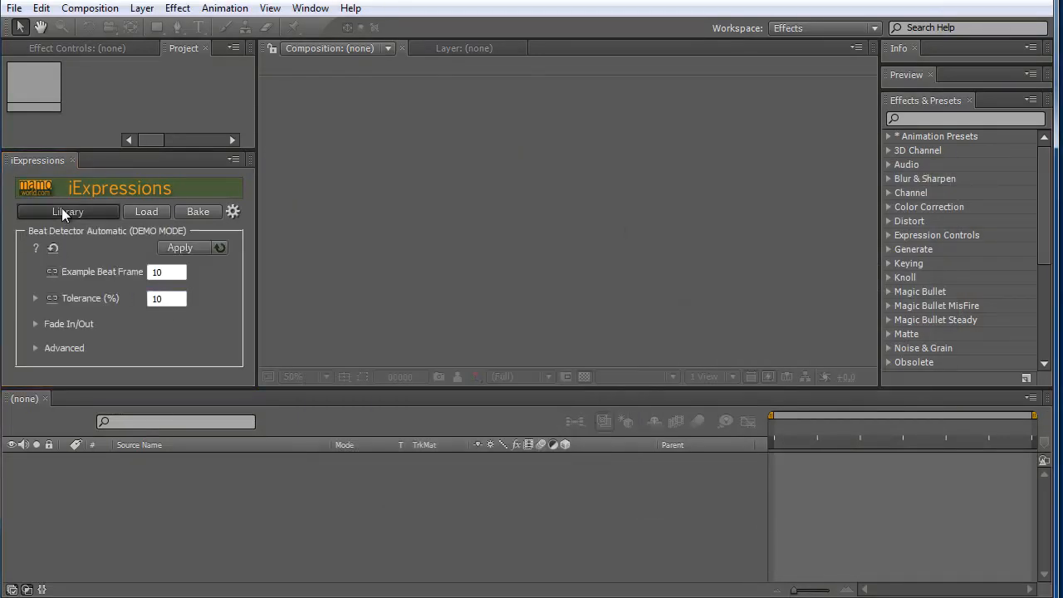
pyautogui.click(67, 212)
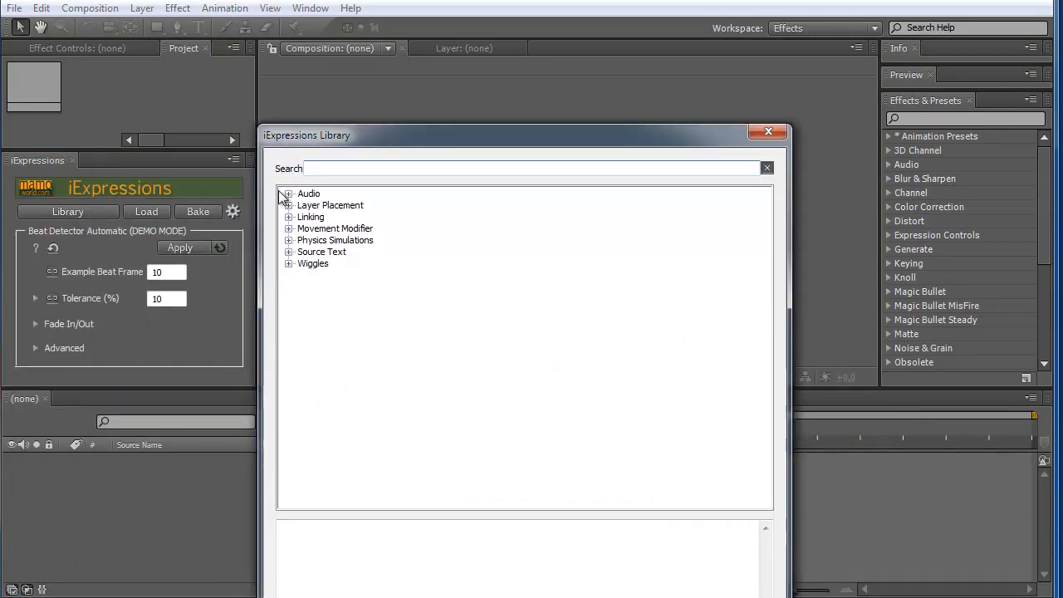
pyautogui.click(288, 194)
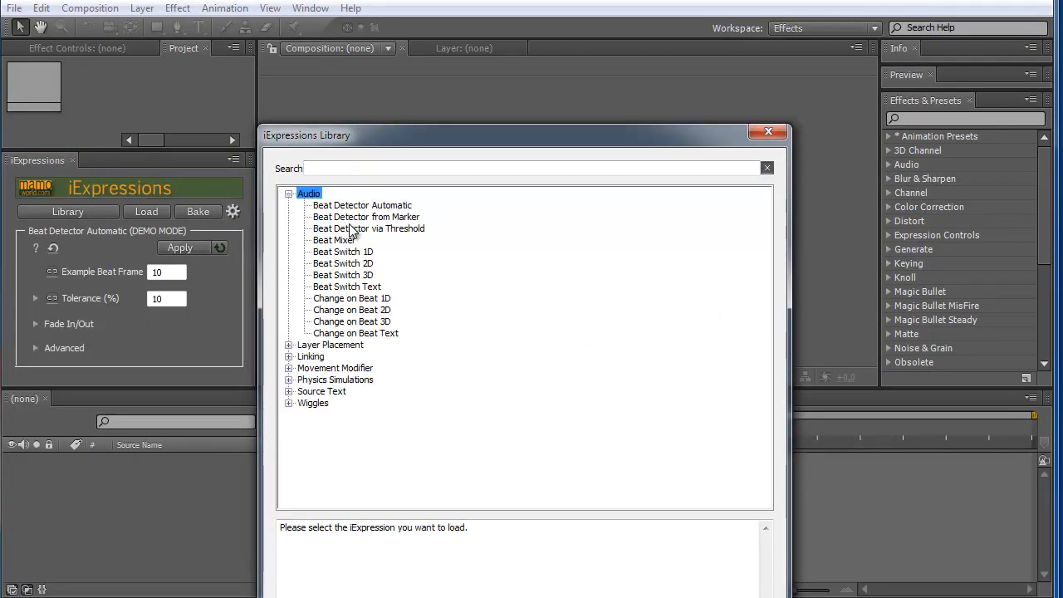
pyautogui.click(368, 228)
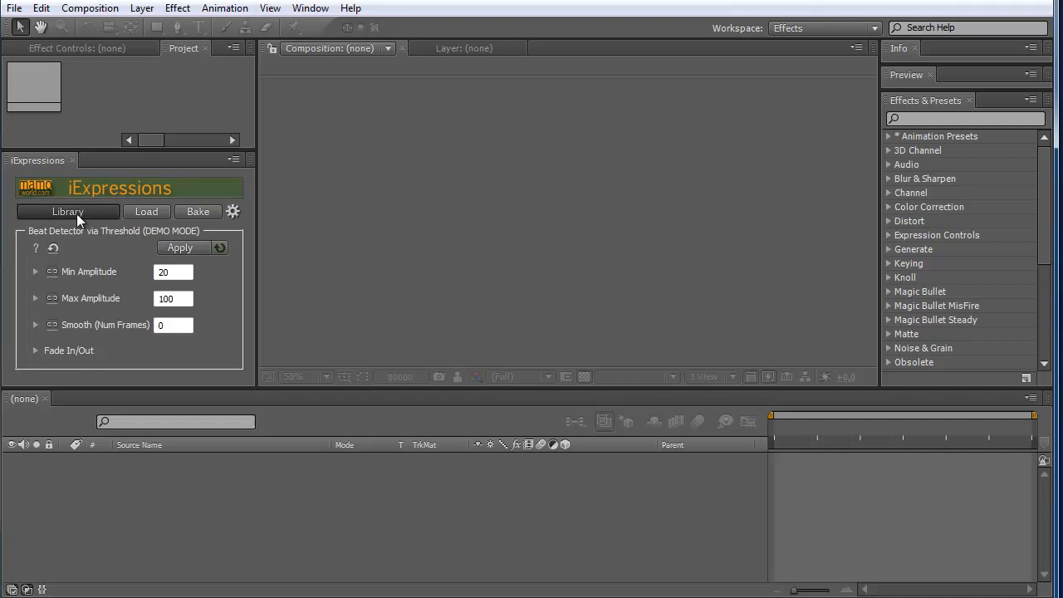
pyautogui.click(67, 211)
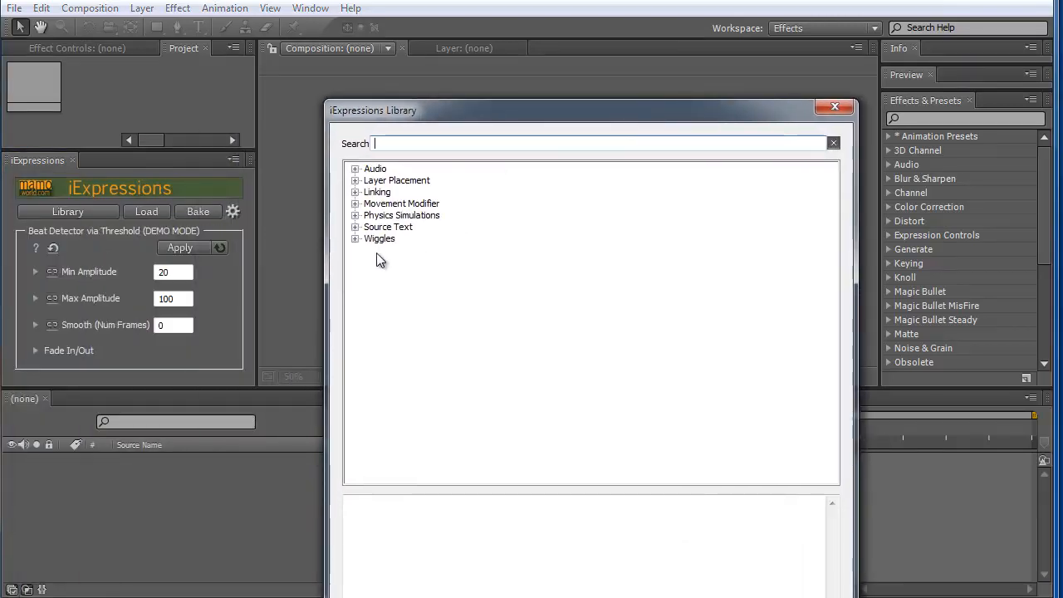
# - Load Wiggles > One Side Wiggle 1D from the iExpressions Library
pyautogui.click(356, 239)
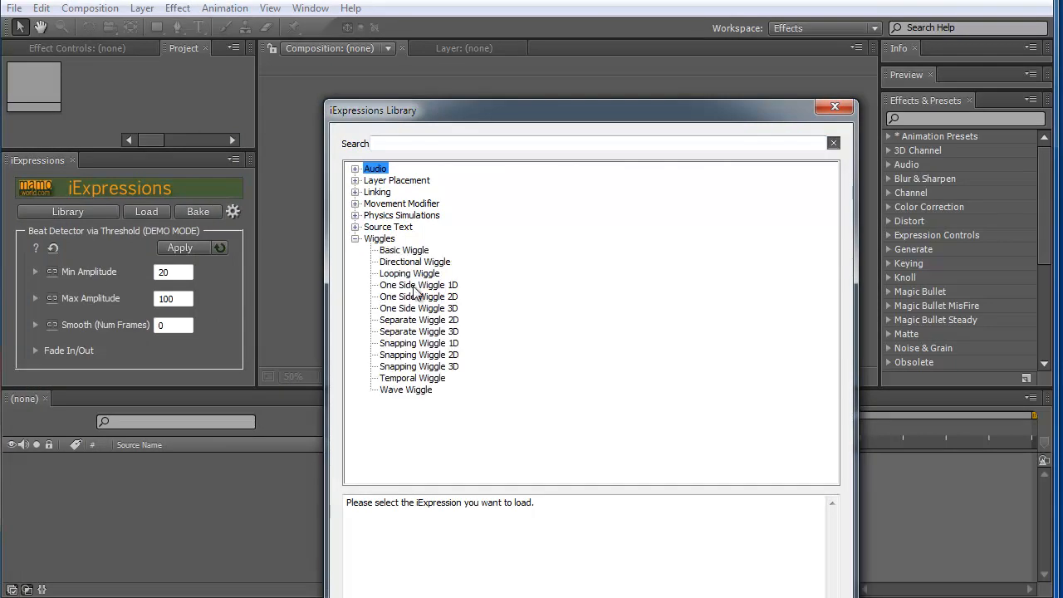
pyautogui.click(417, 285)
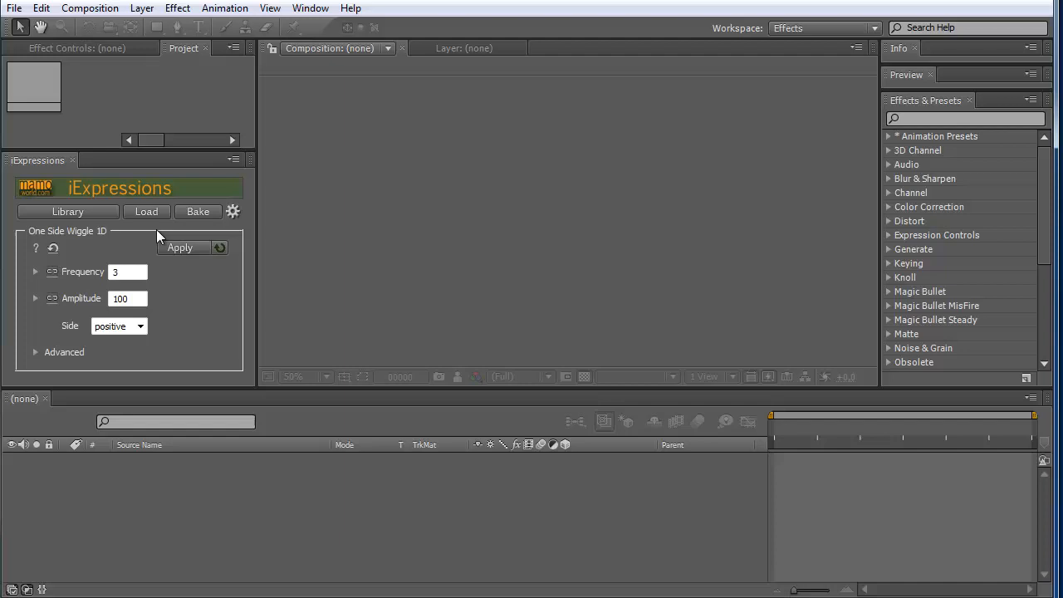
pyautogui.moveTo(136, 232)
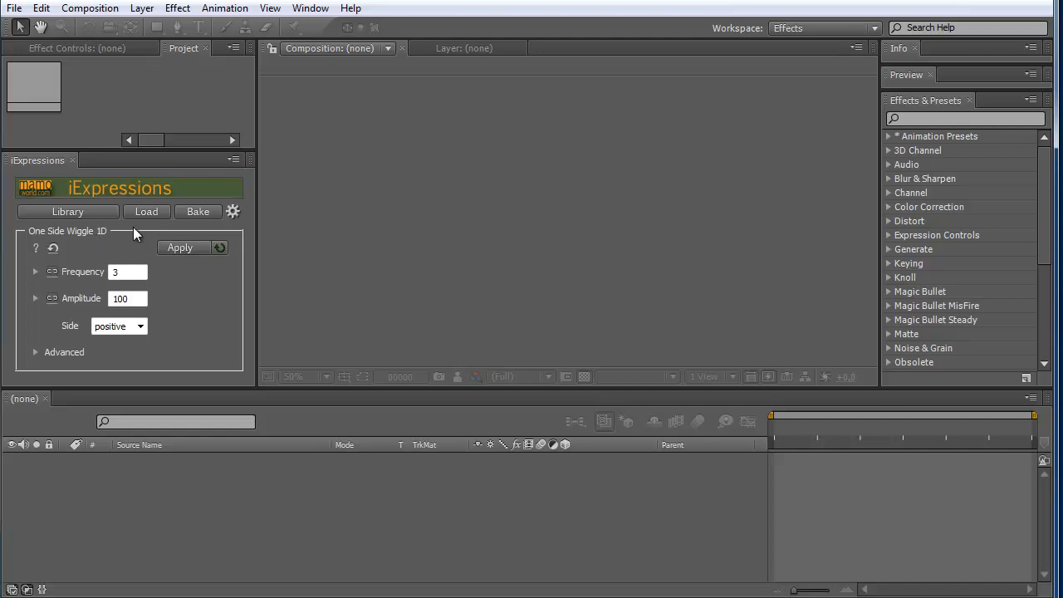
pyautogui.moveTo(101, 239)
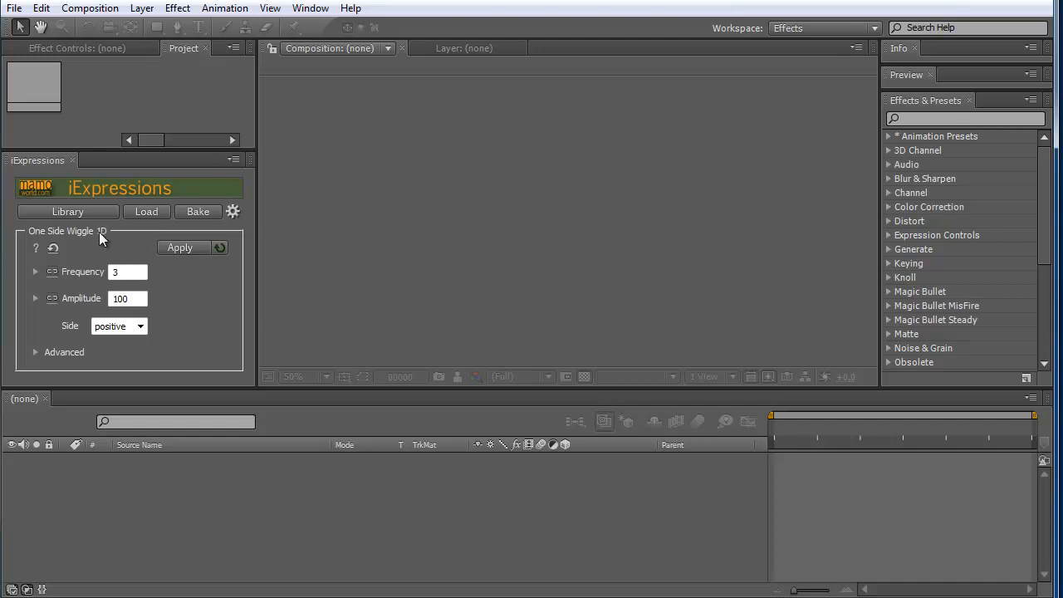
pyautogui.moveTo(128, 239)
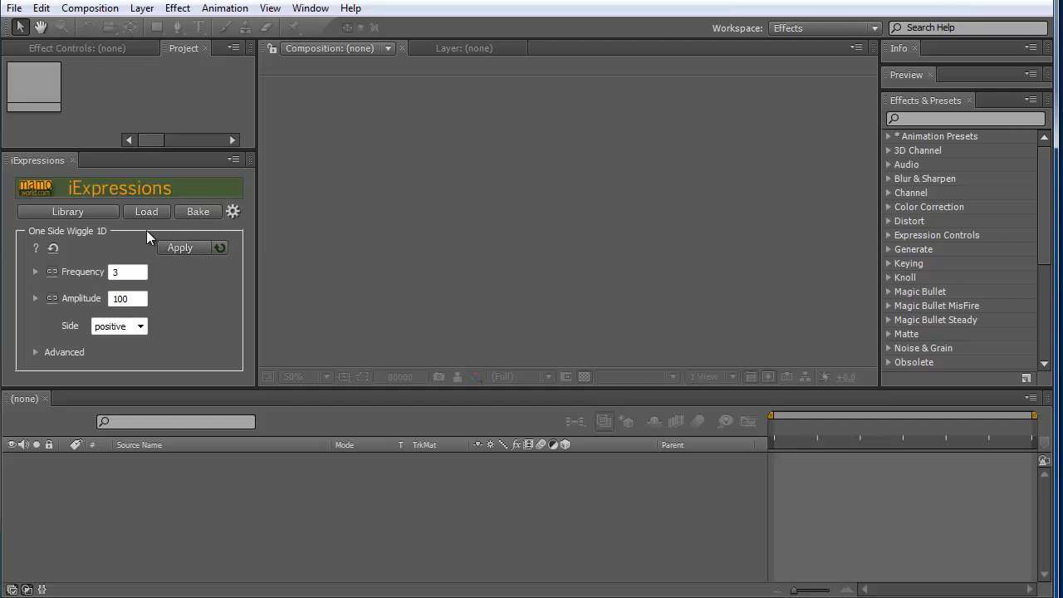
pyautogui.moveTo(132, 197)
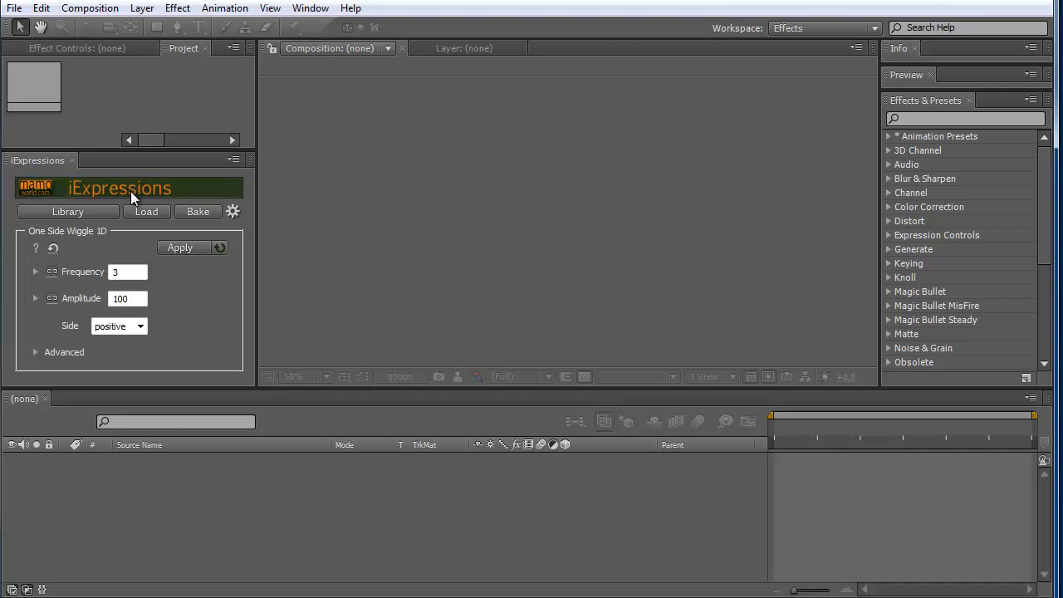
pyautogui.moveTo(149, 255)
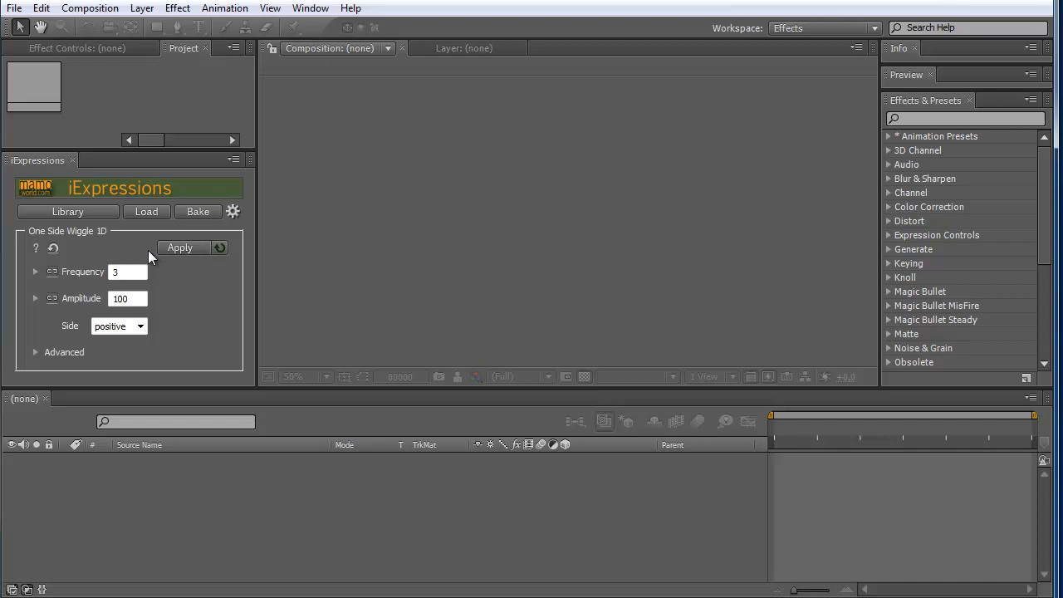